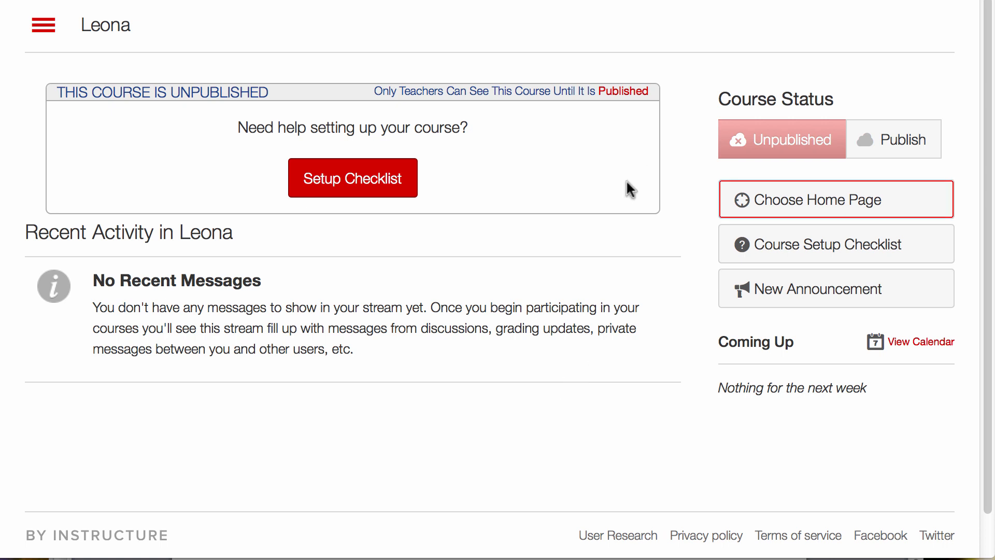
mouse_move(665, 240)
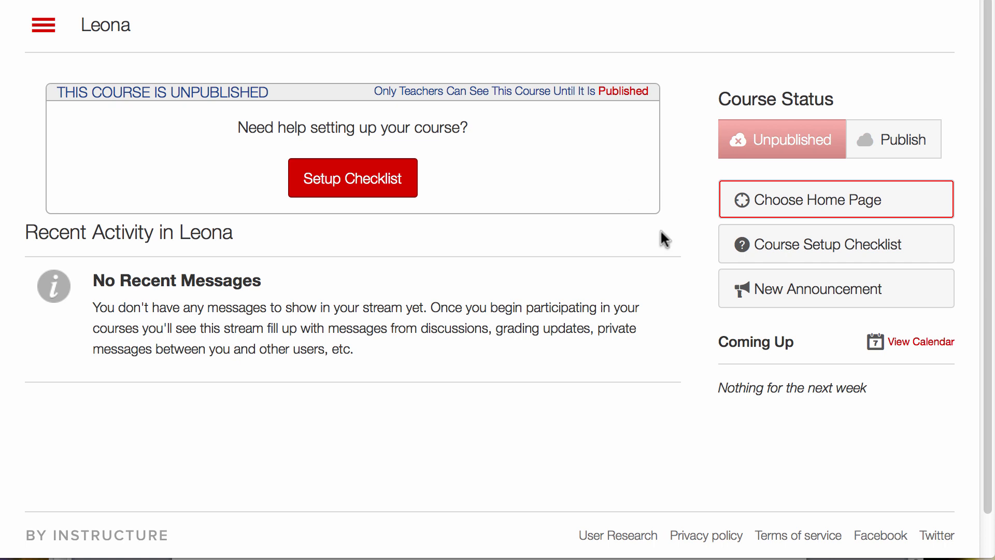
mouse_move(817, 212)
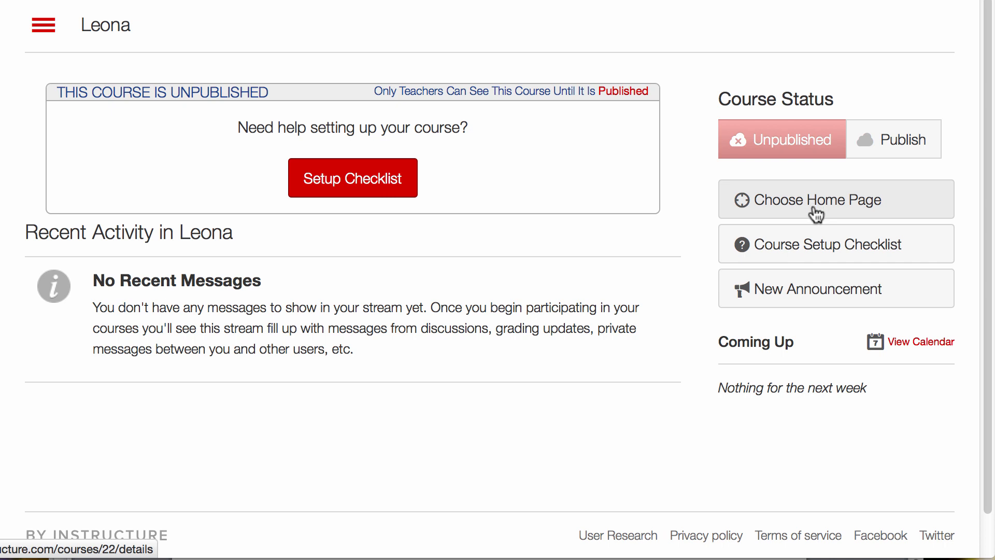
Open the Choose Home Page dialog, where Course Activity Stream is still selected
click(818, 200)
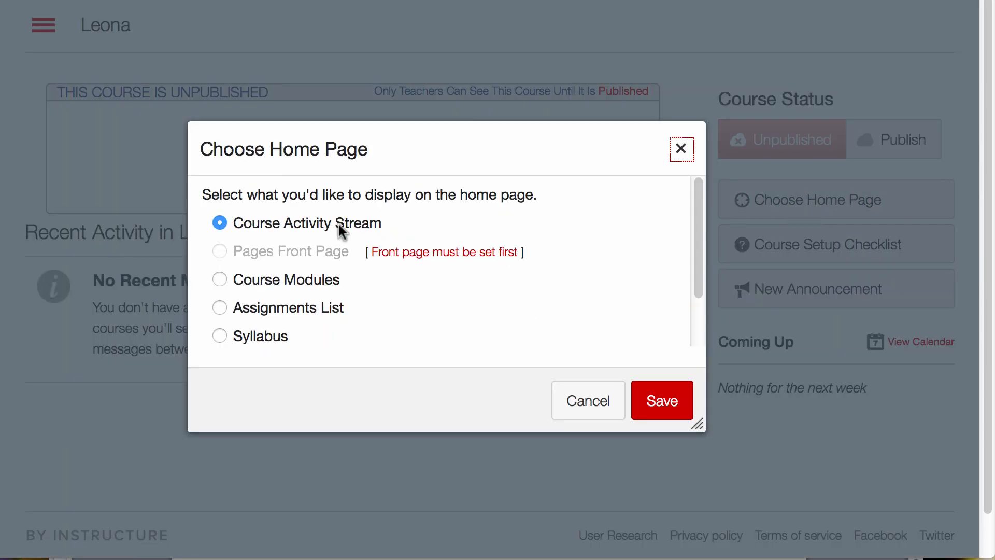
mouse_move(345, 240)
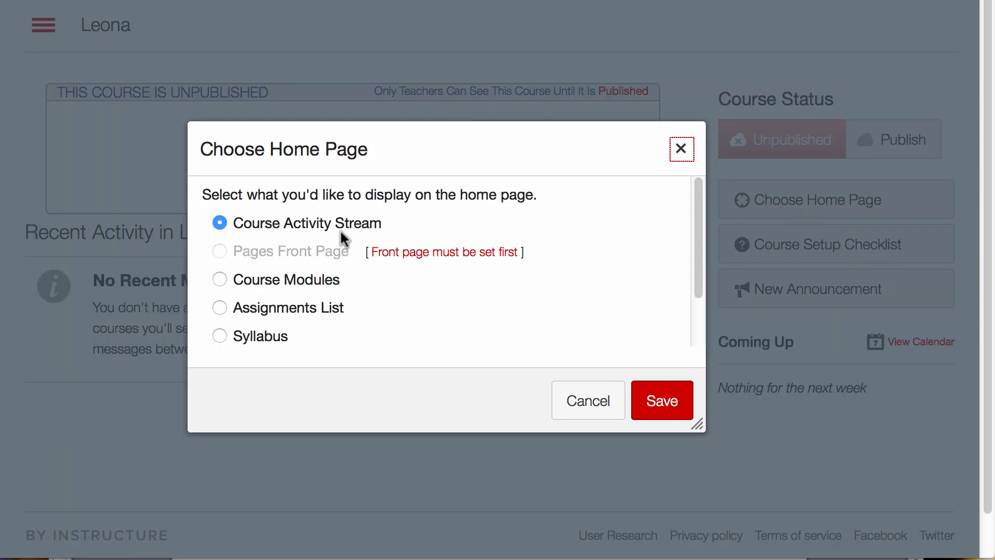
mouse_move(359, 237)
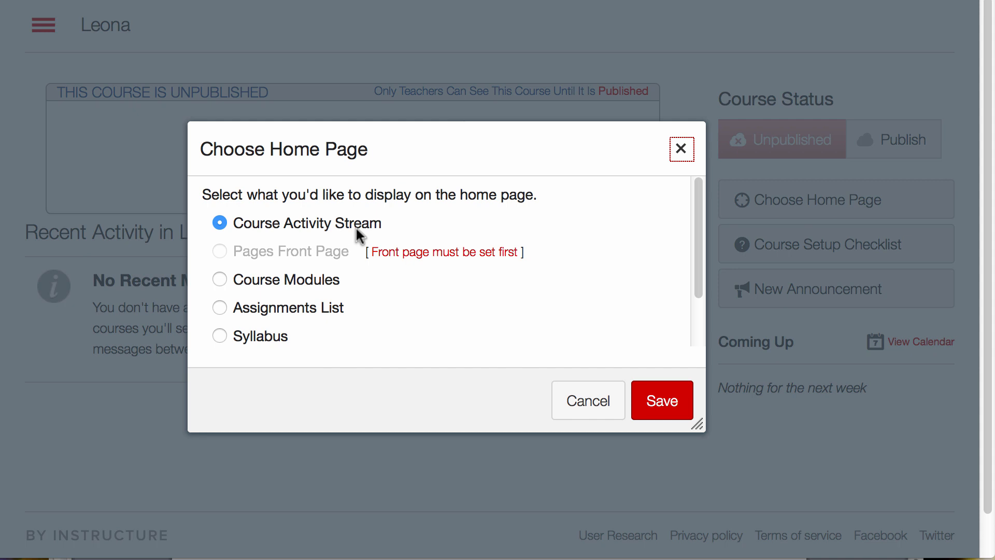
mouse_move(372, 268)
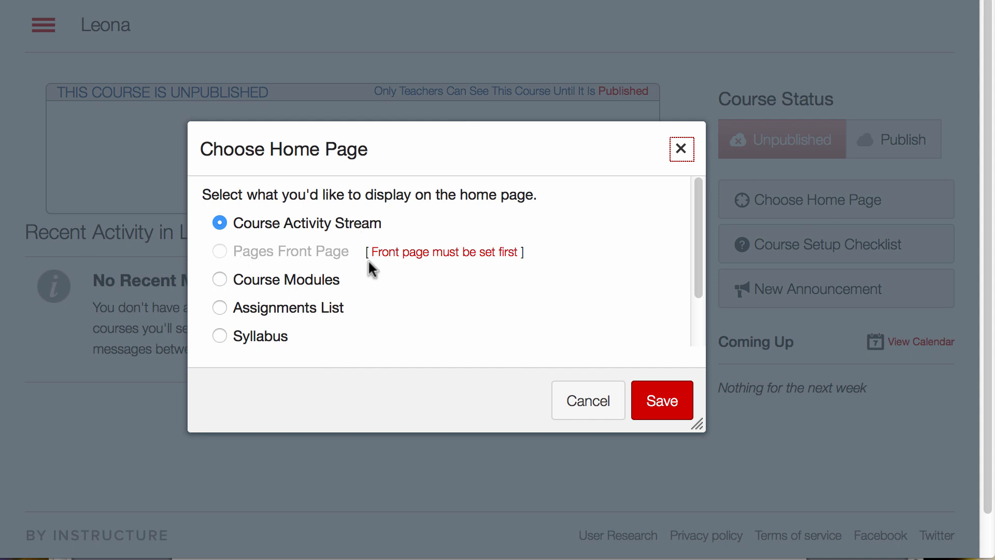
mouse_move(263, 286)
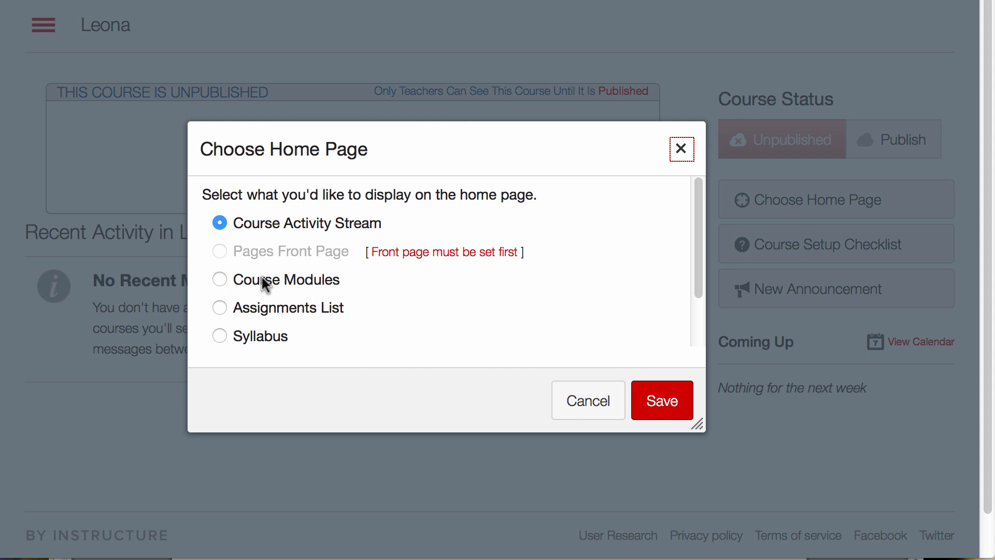
mouse_move(301, 292)
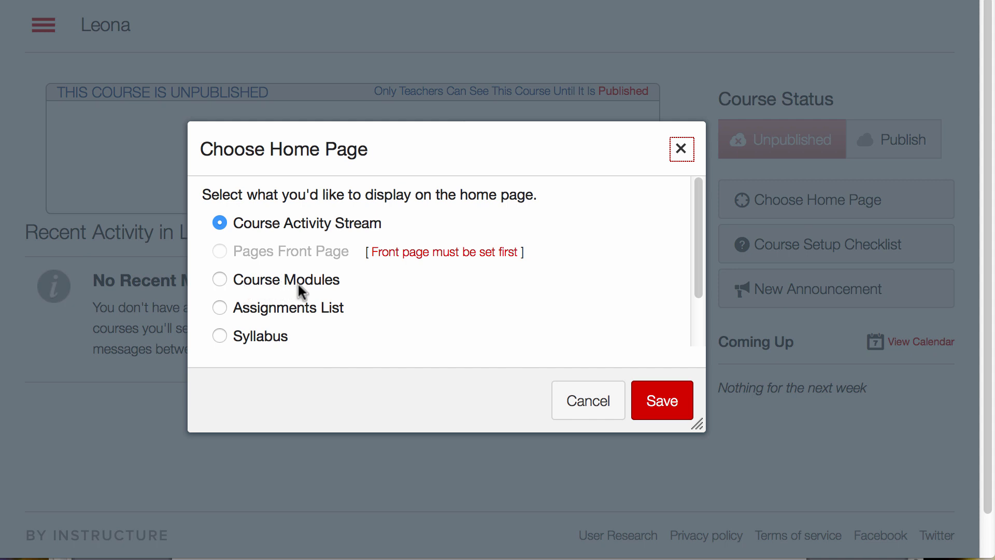
mouse_move(233, 311)
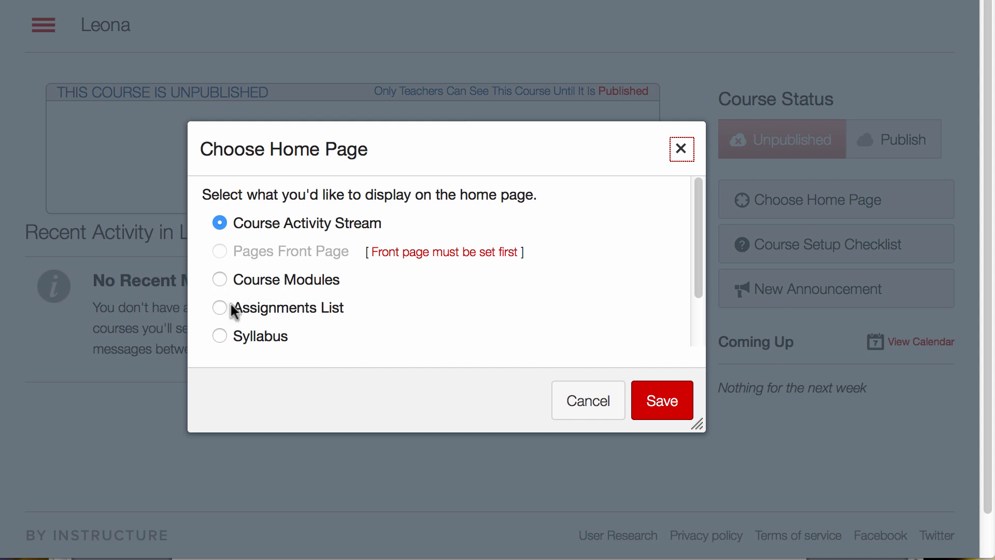
mouse_move(236, 339)
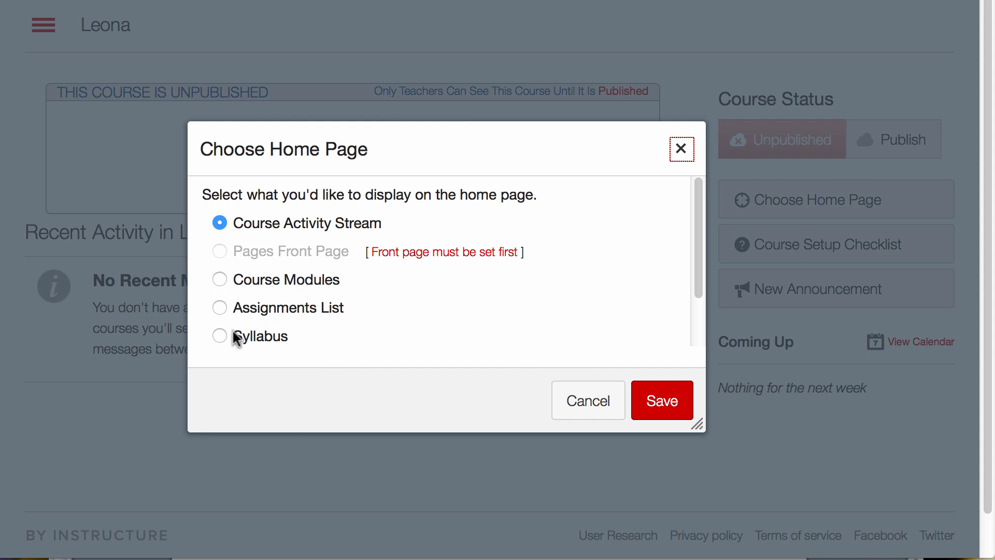
mouse_move(305, 329)
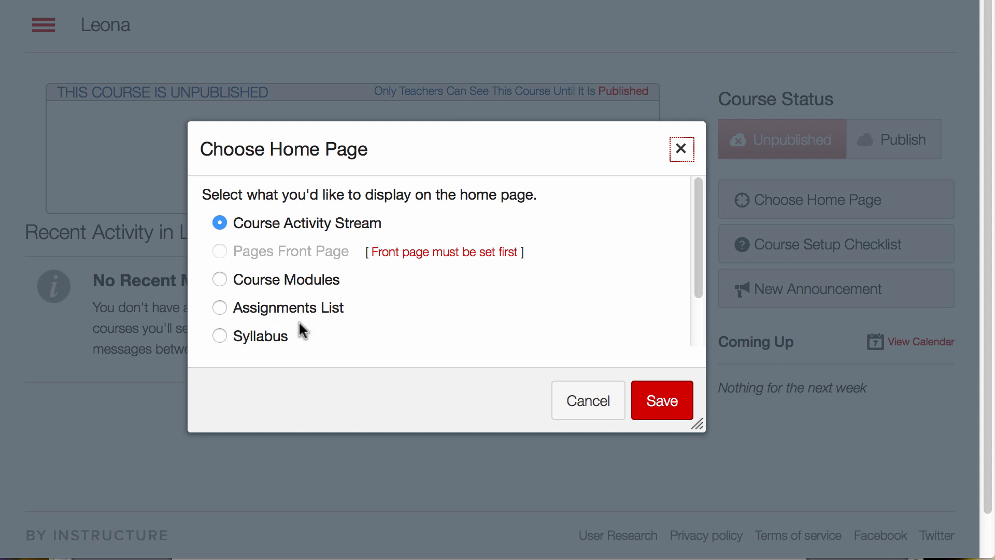
mouse_move(222, 257)
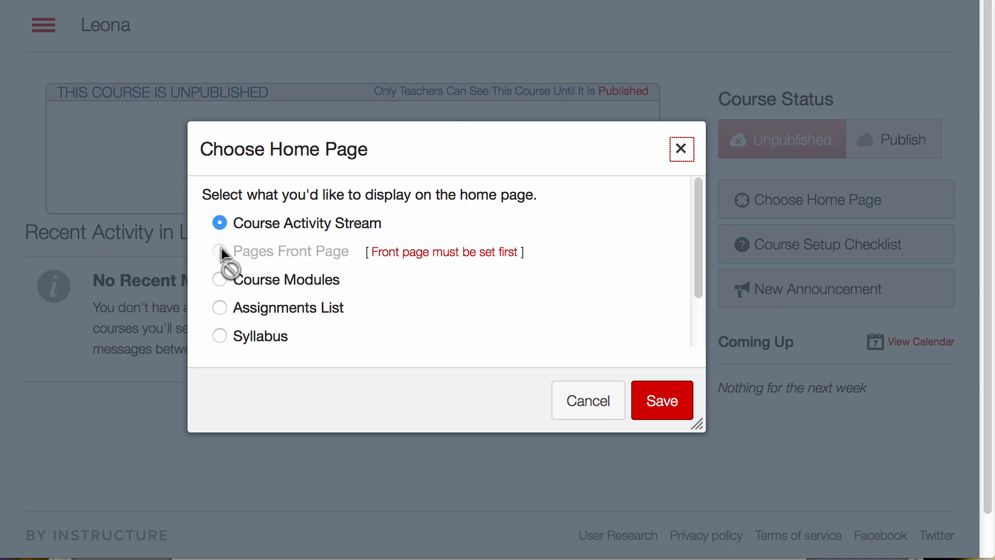
Close the home page chooser unchanged and go to the course Pages list
click(587, 401)
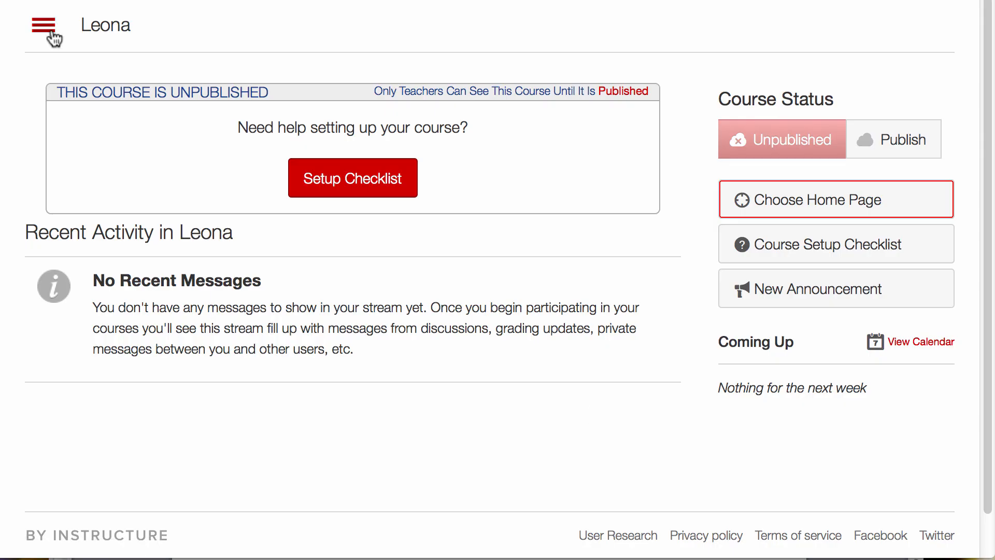
mouse_move(44, 32)
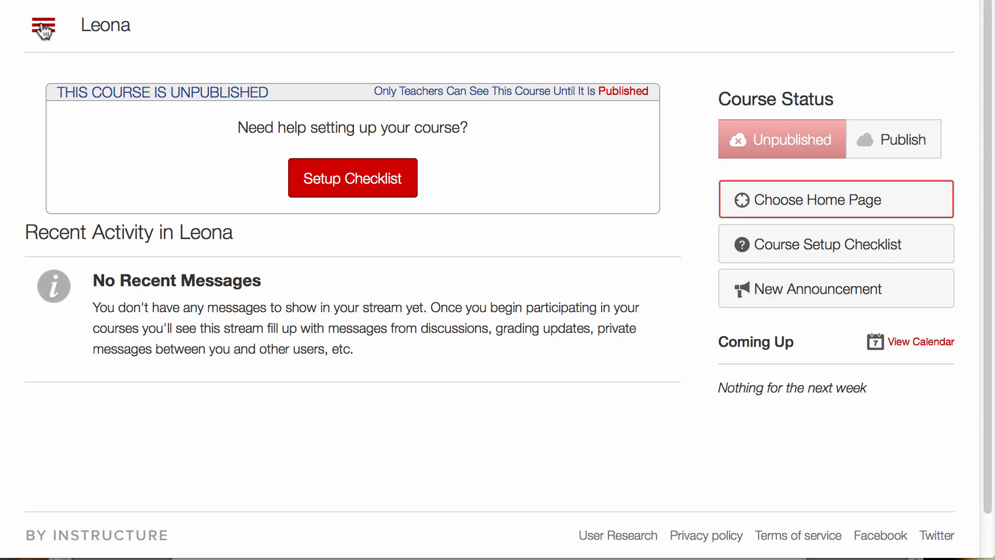
click(43, 26)
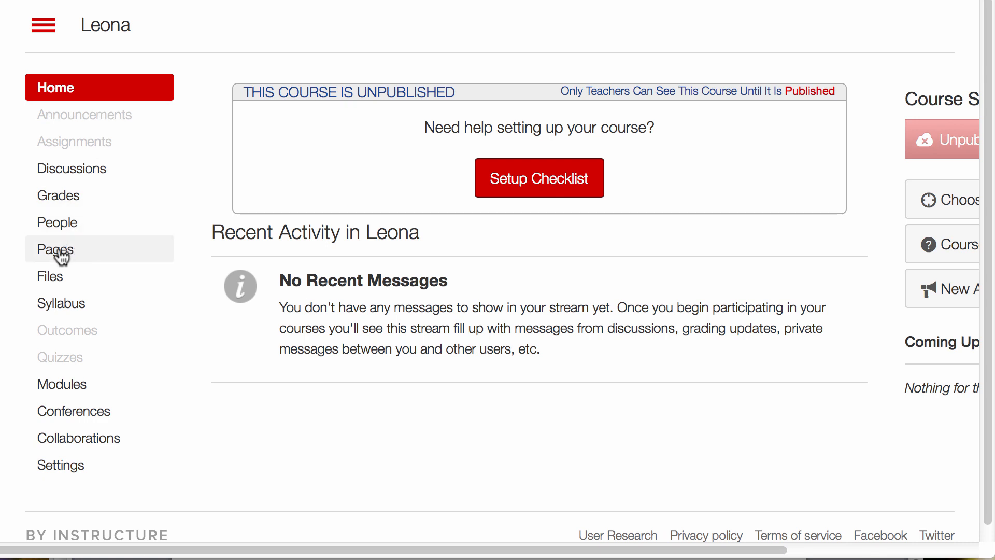
click(55, 249)
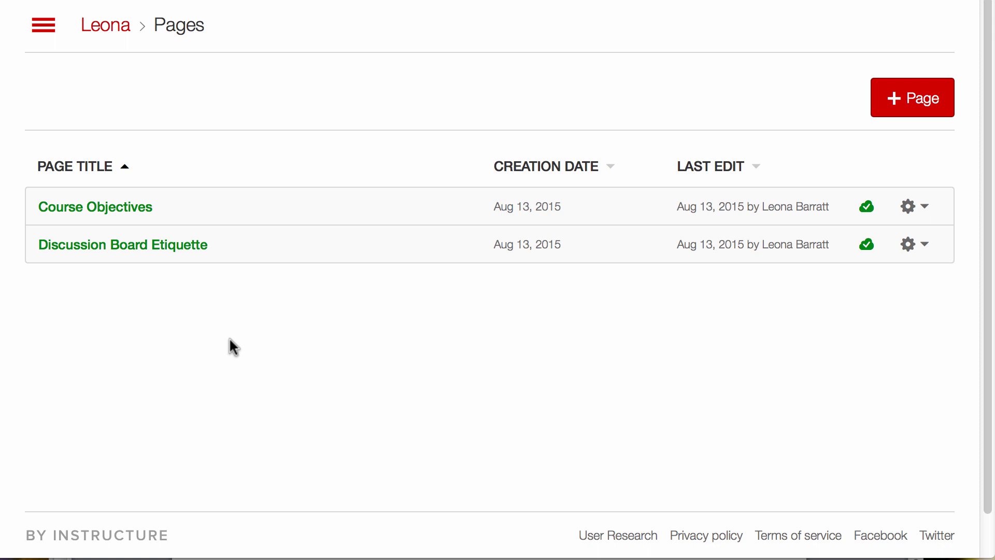
mouse_move(43, 25)
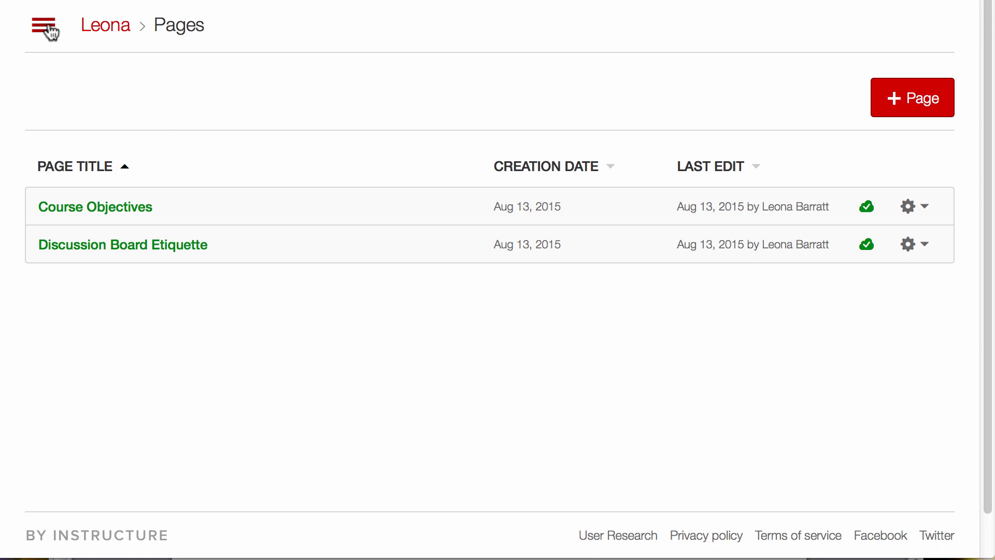
click(44, 25)
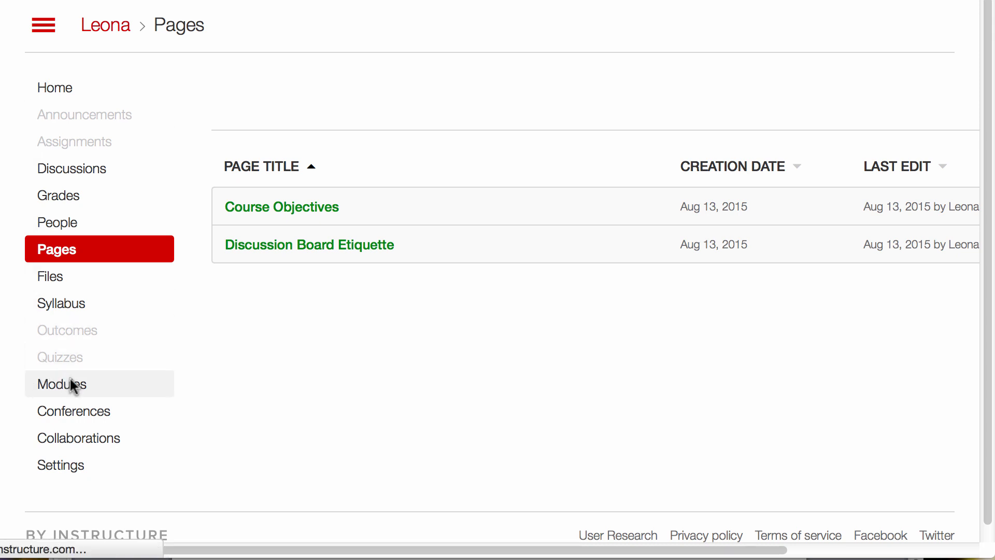
click(61, 384)
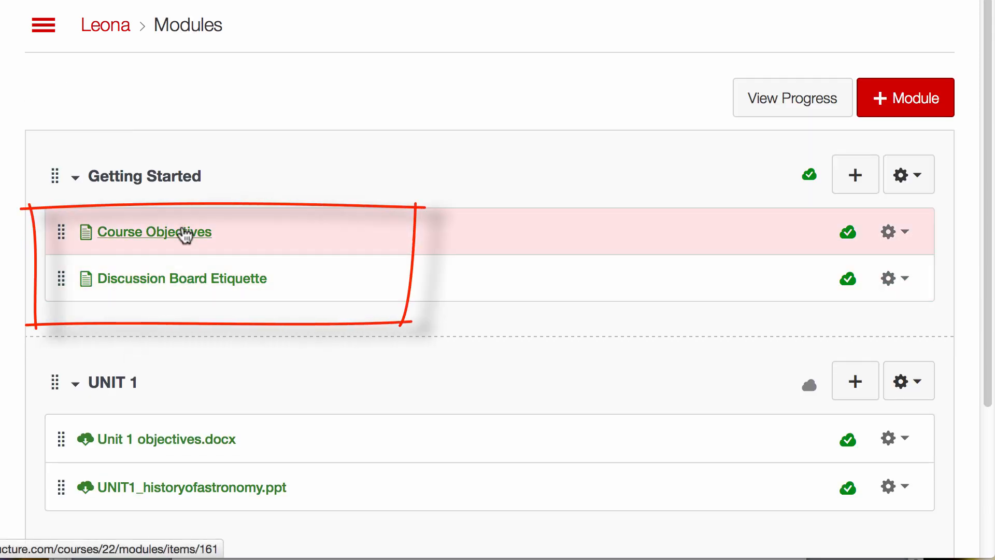
click(43, 25)
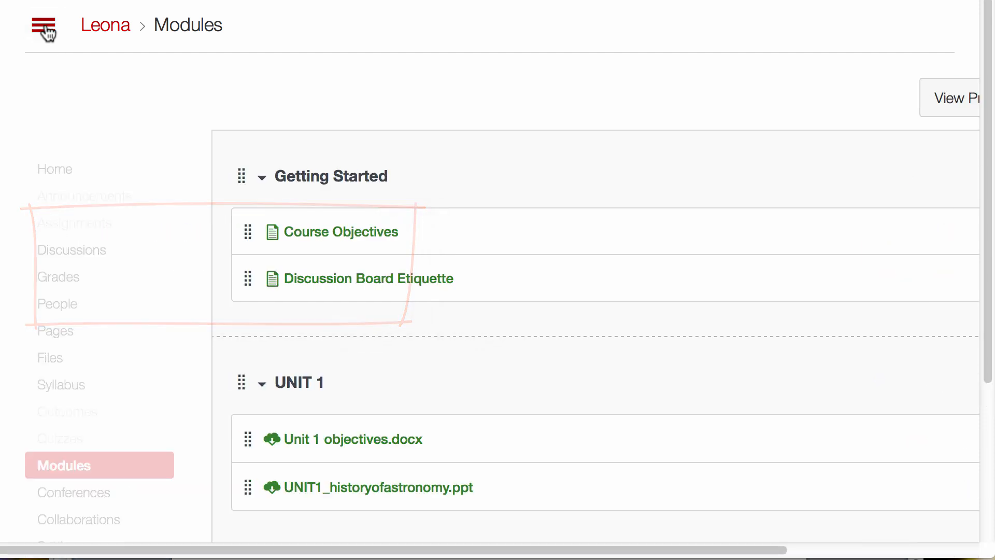
click(43, 26)
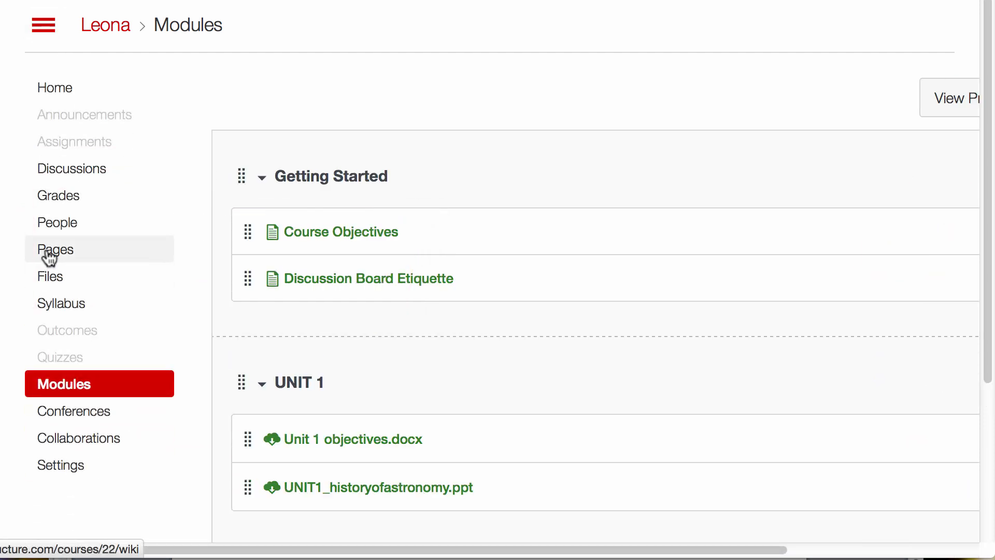
click(56, 249)
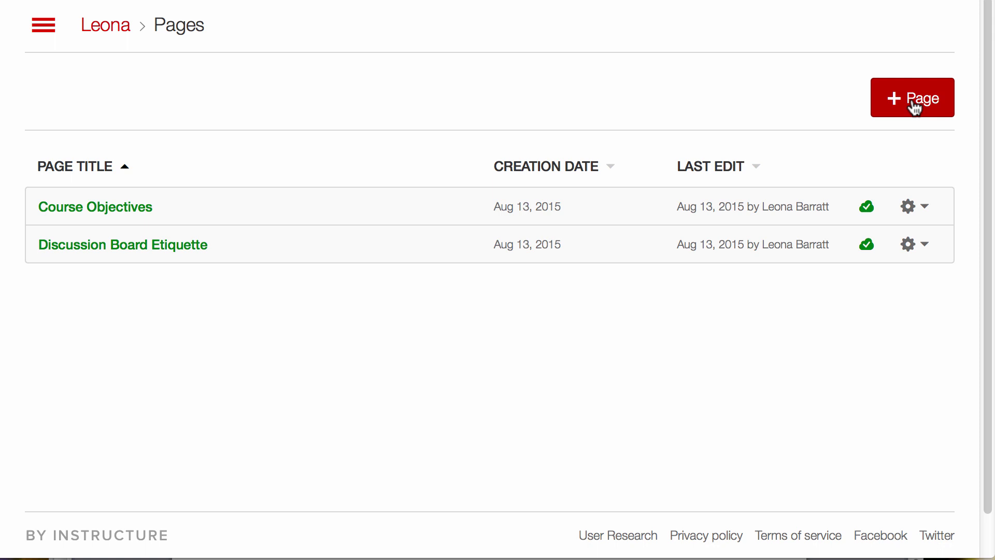
Create a new course page to hold the Welcome to class content
click(913, 98)
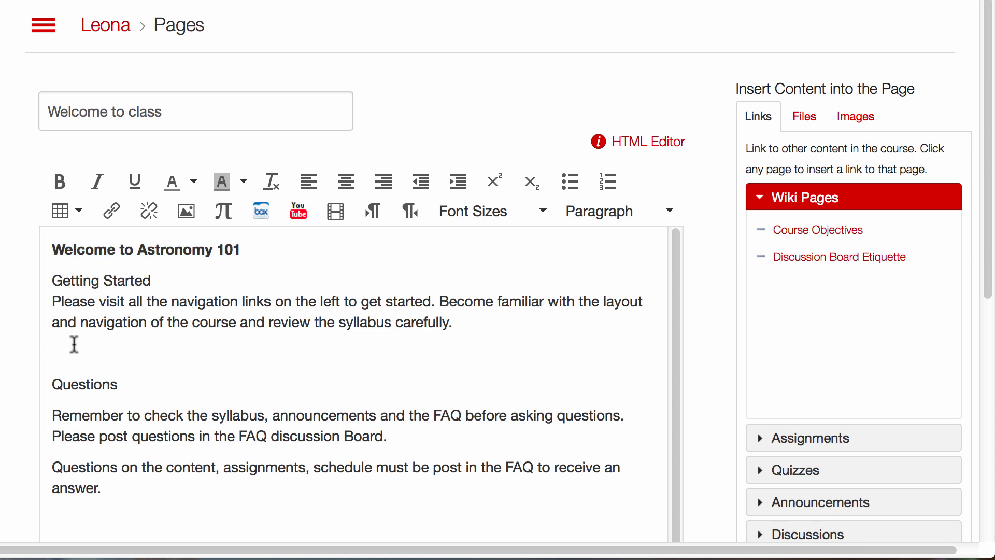
Bold the Getting Started and Questions headings and centre the Welcome to Astronomy 101 title
double_click(100, 281)
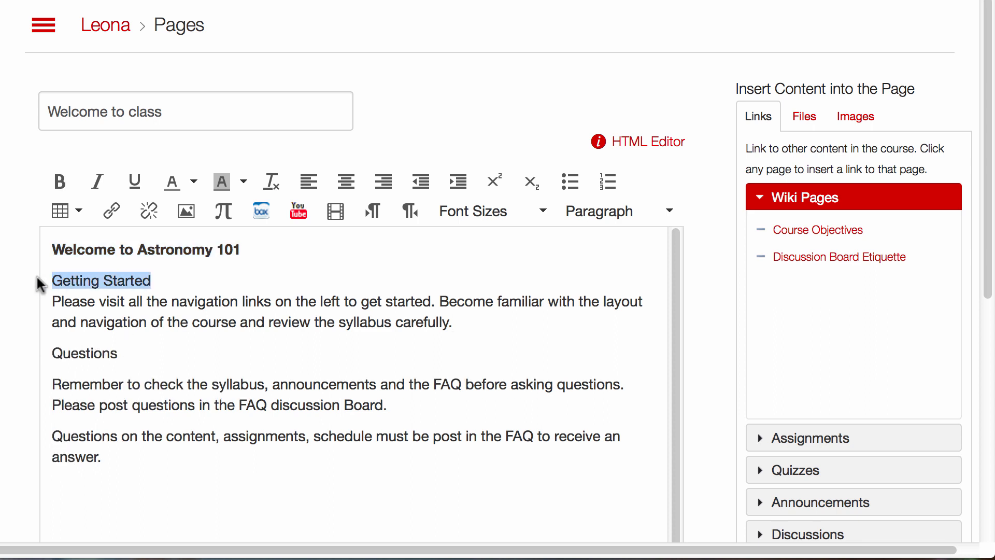
click(87, 353)
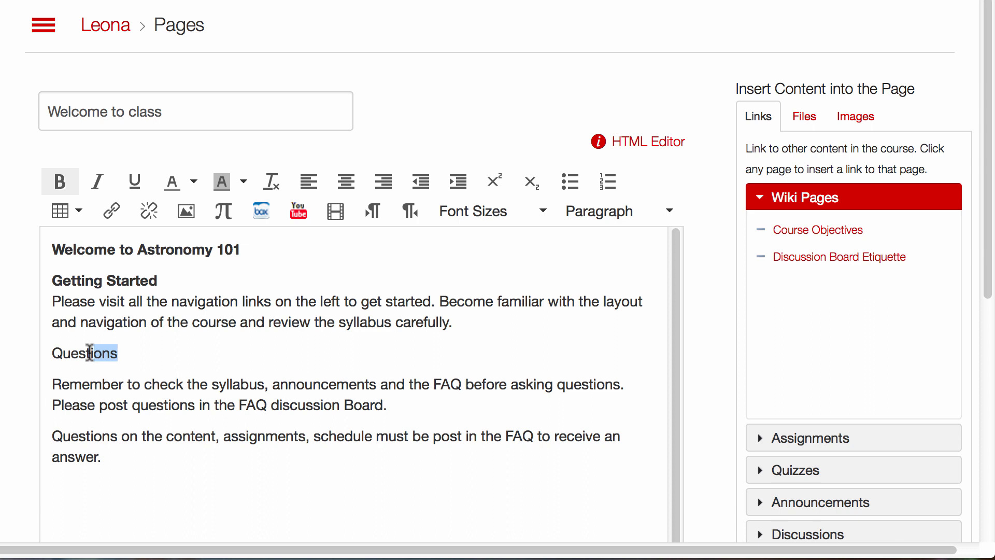
double_click(85, 353)
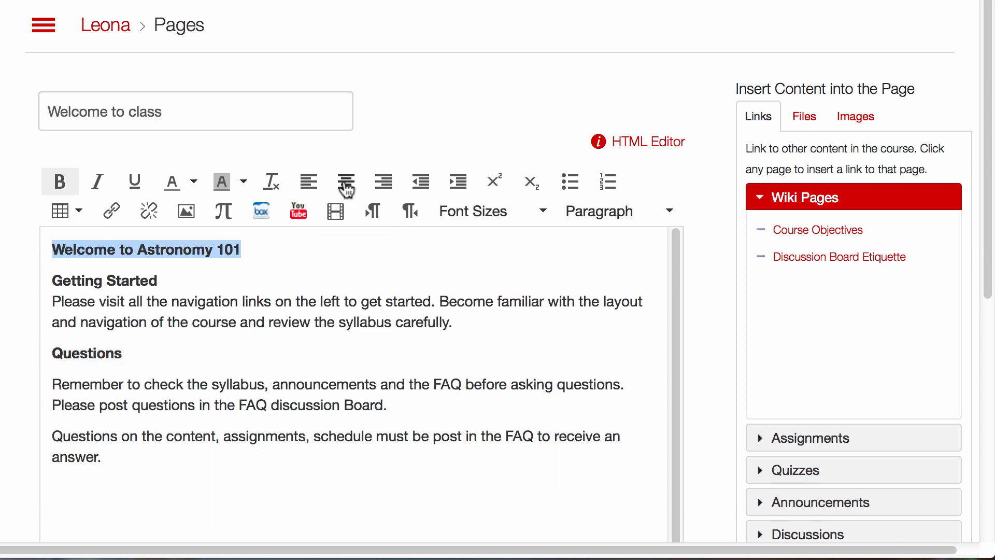
click(345, 181)
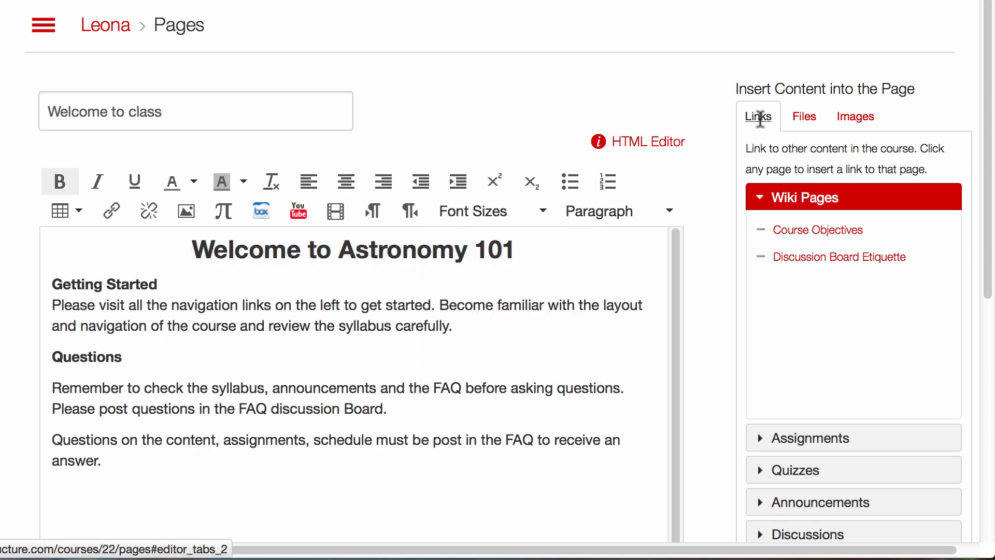
mouse_move(186, 210)
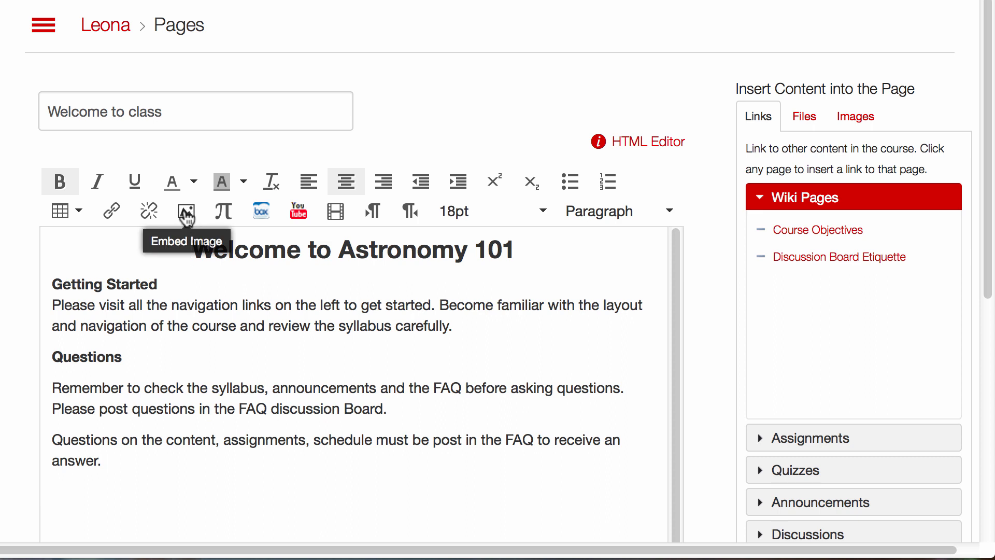
Insert aboutourcourse(1).jpg from Course files > astronomy201 at the top of the page
click(186, 211)
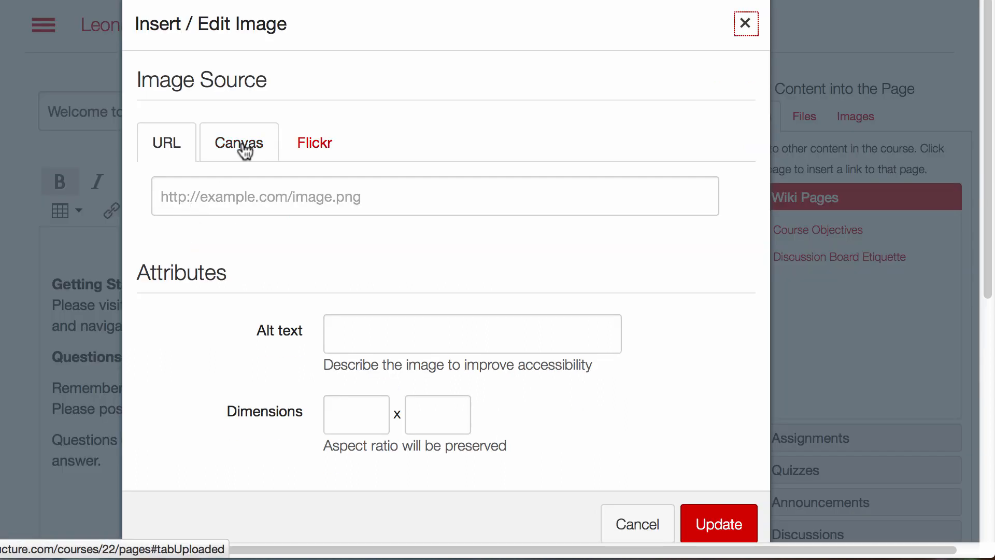
click(238, 142)
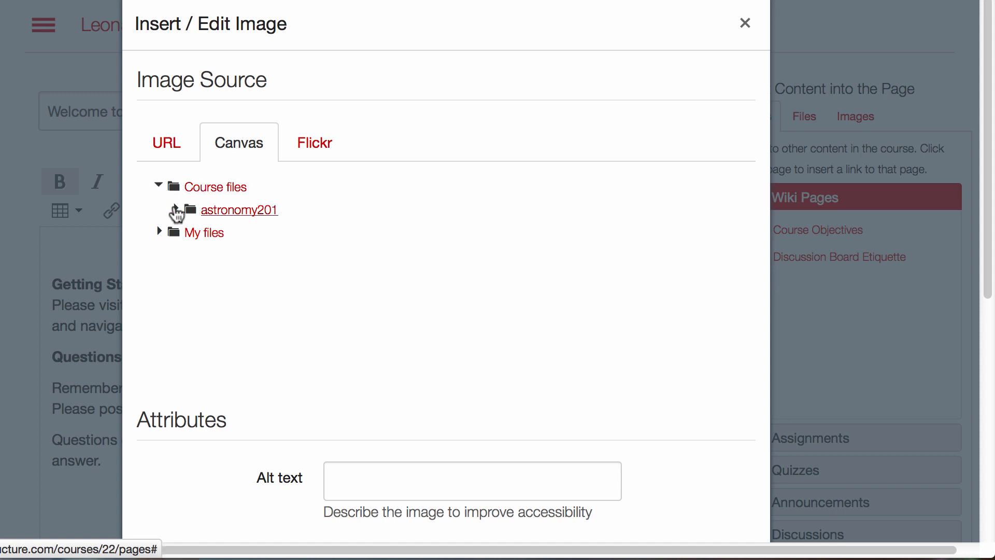
click(176, 209)
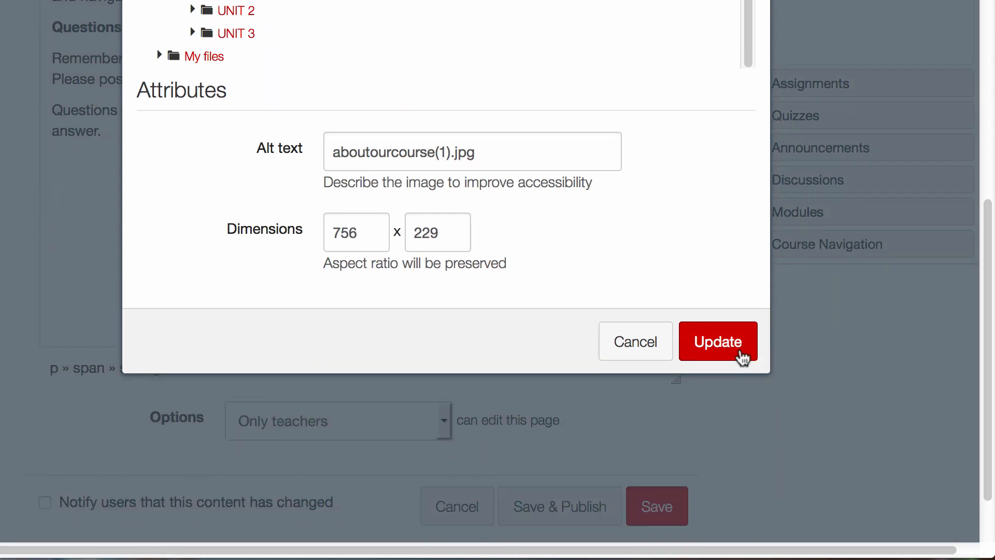
click(718, 341)
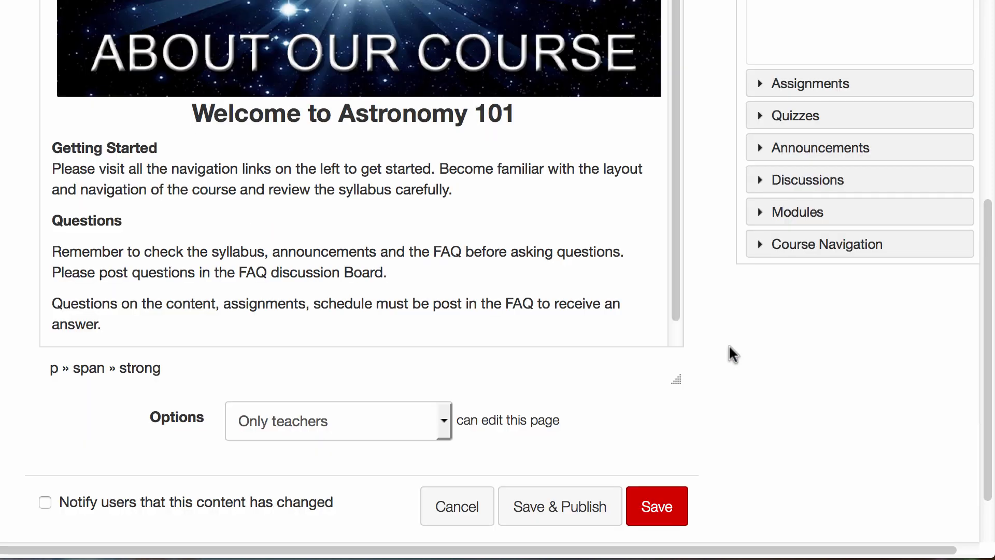
Delete the Welcome to Astronomy 101 heading and save the Welcome to class page
double_click(352, 113)
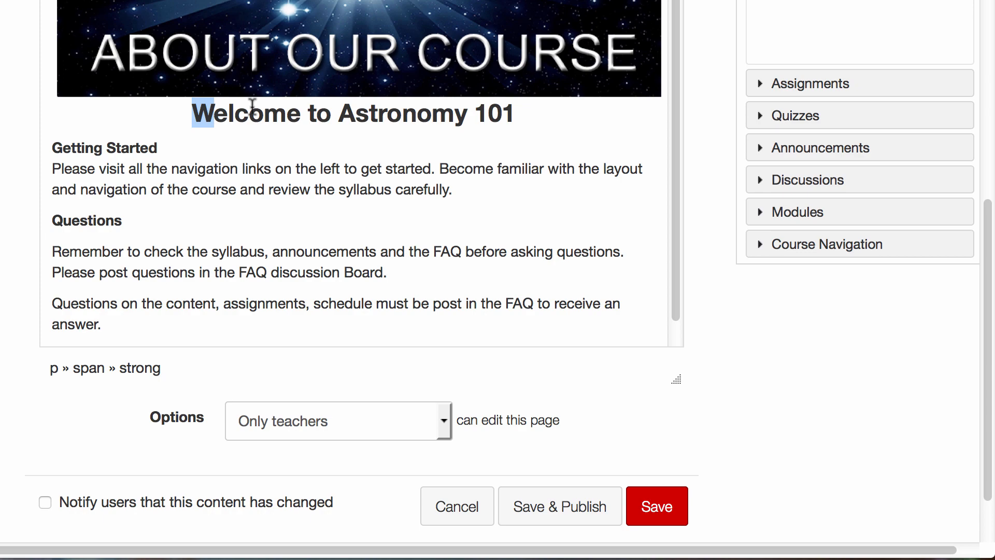
scroll(up, 3)
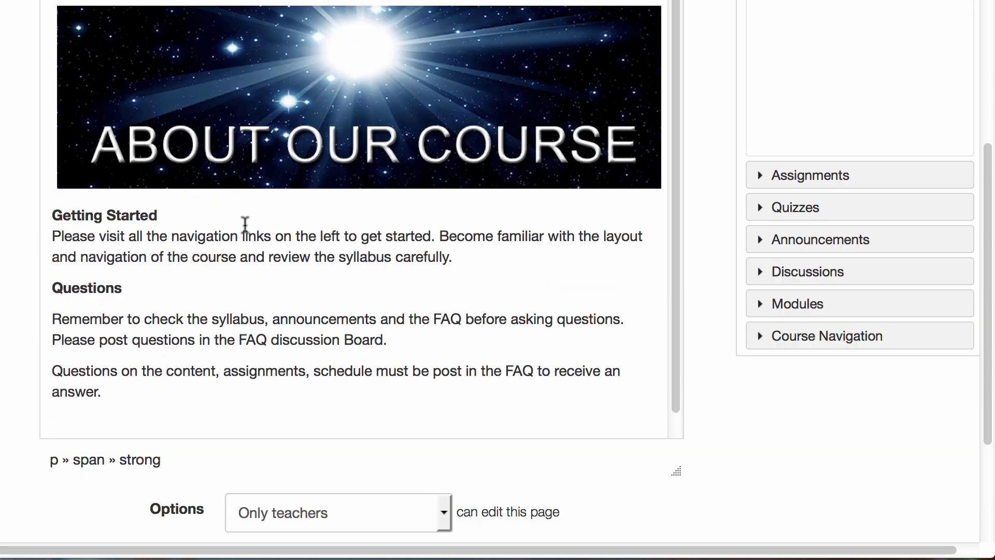
scroll(down, 3)
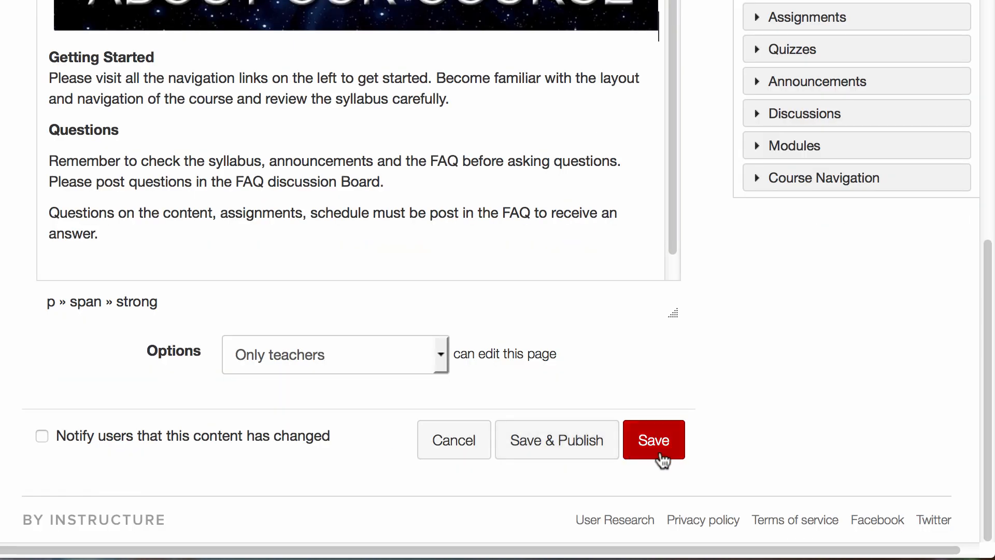
click(653, 439)
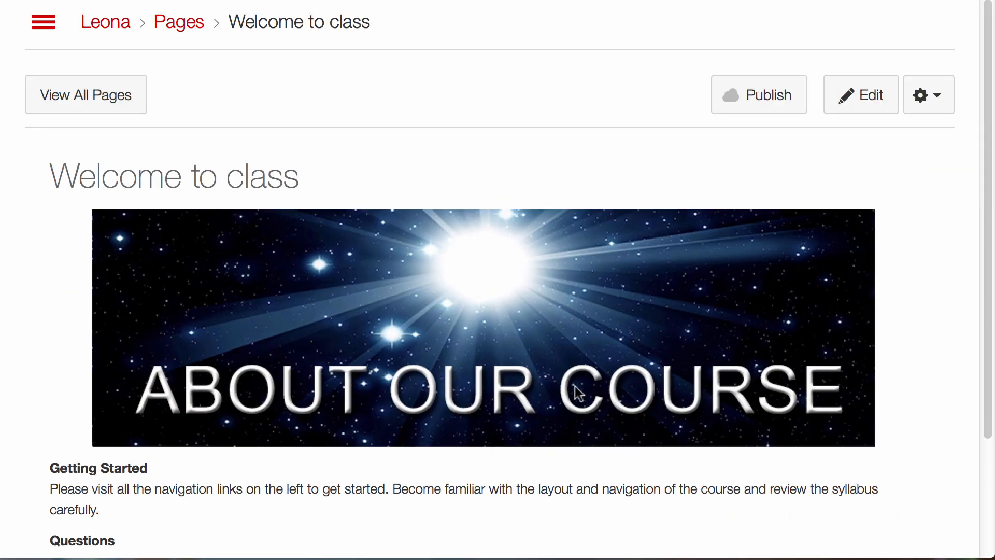
mouse_move(548, 397)
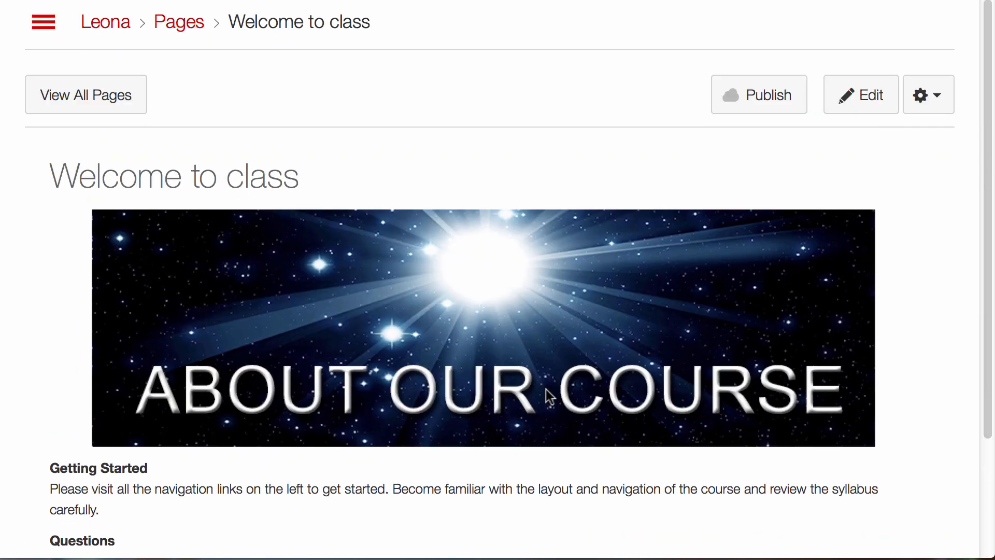
mouse_move(337, 299)
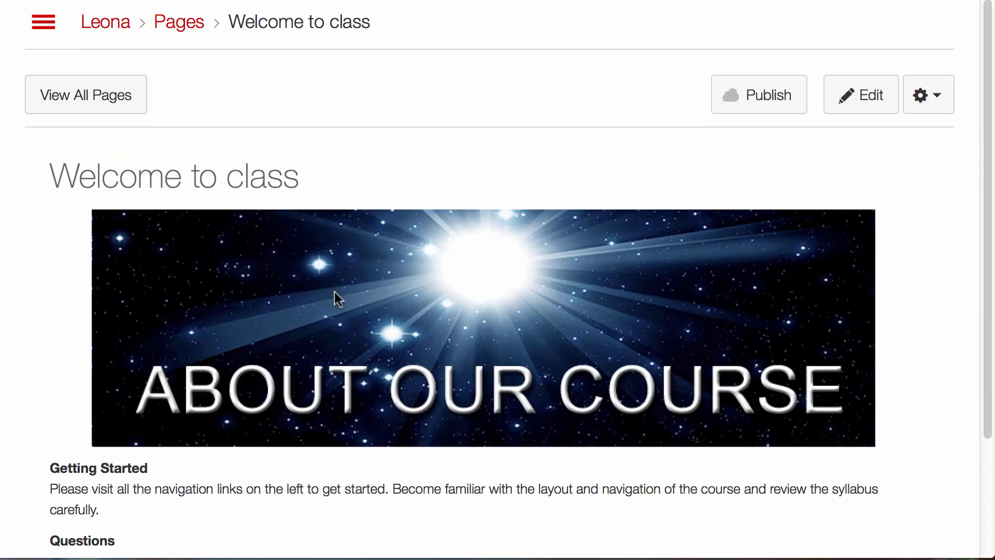
click(861, 94)
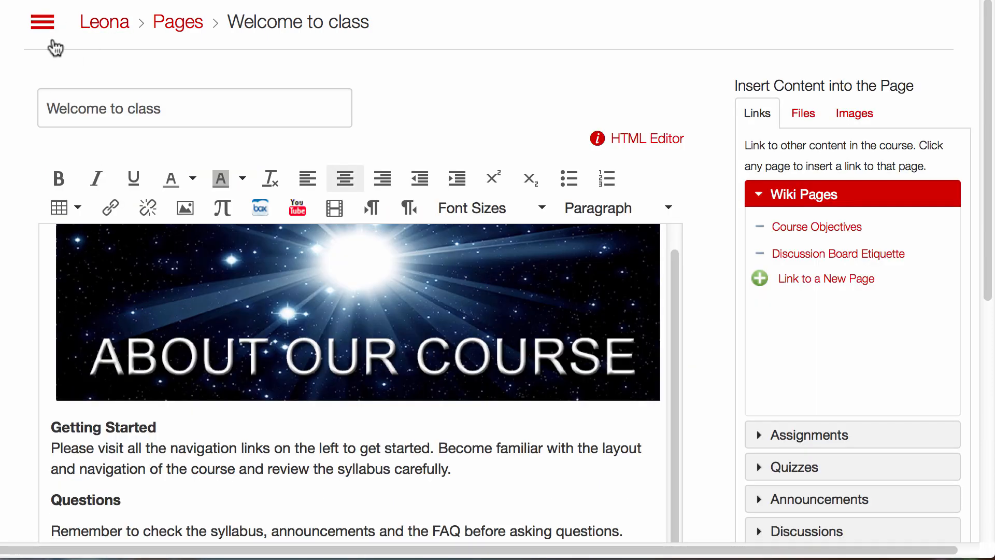
In the Pages list, set Welcome to class as the front page
click(42, 21)
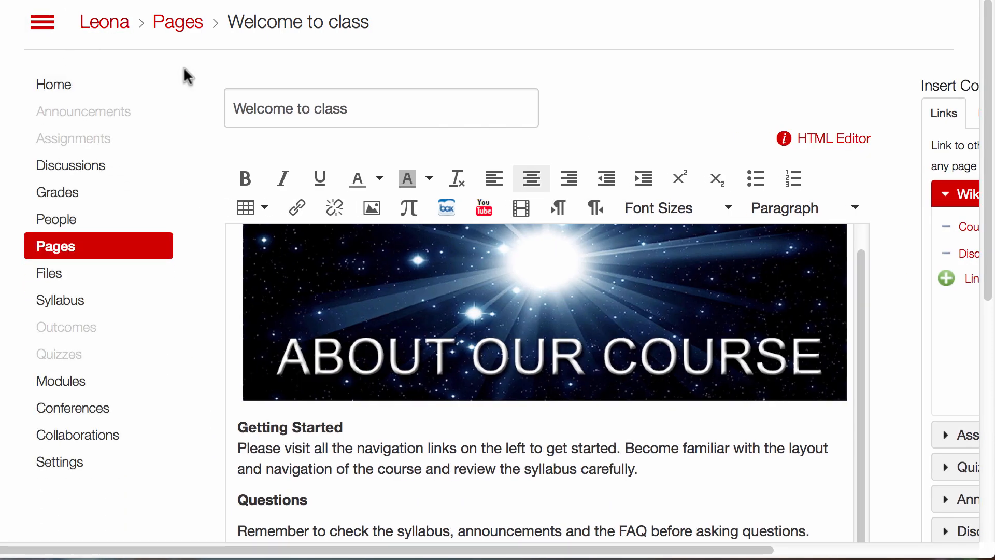
click(178, 22)
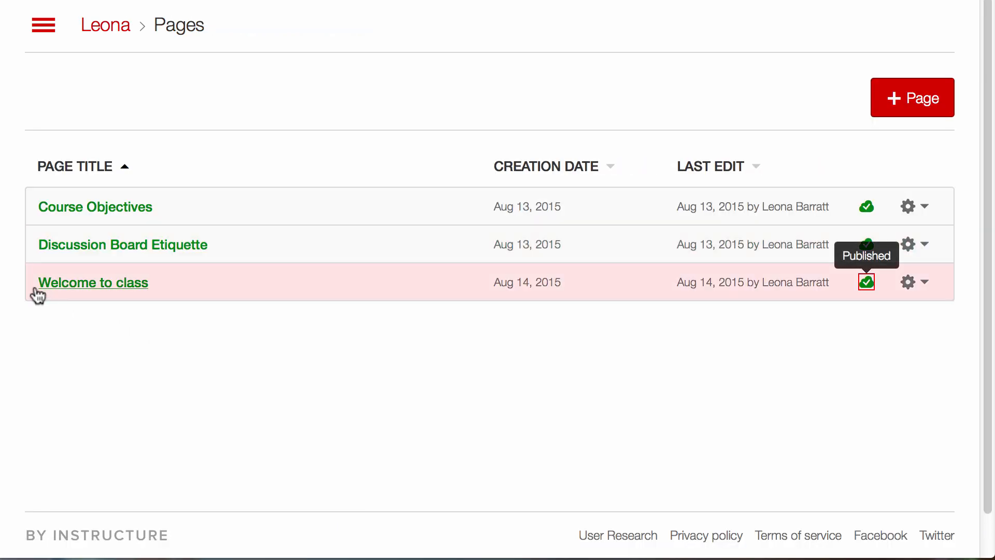
mouse_move(924, 298)
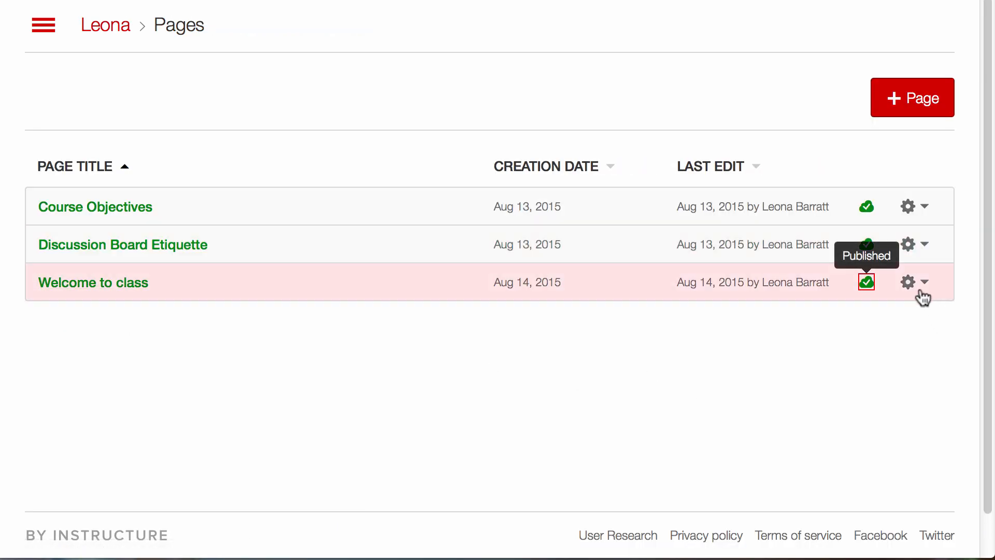
click(909, 282)
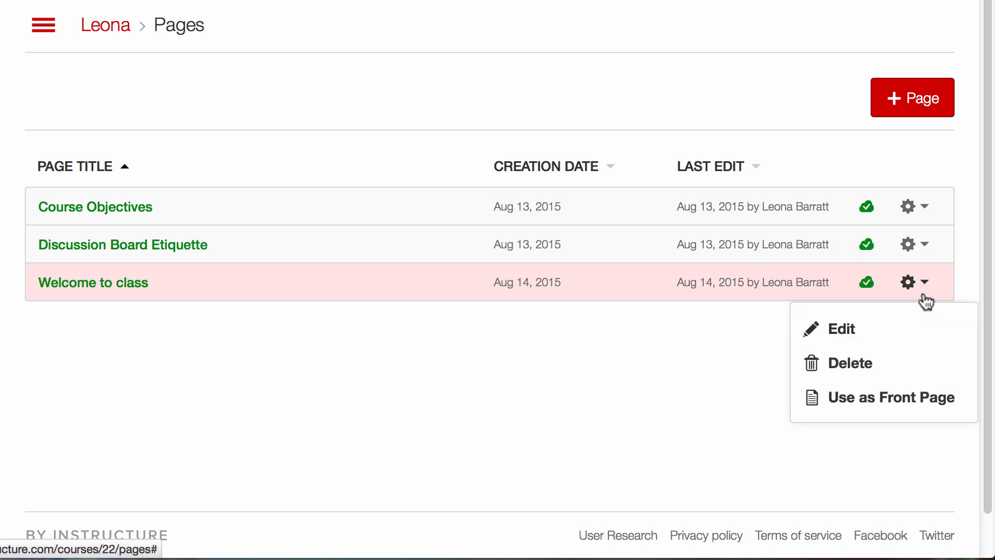
mouse_move(891, 397)
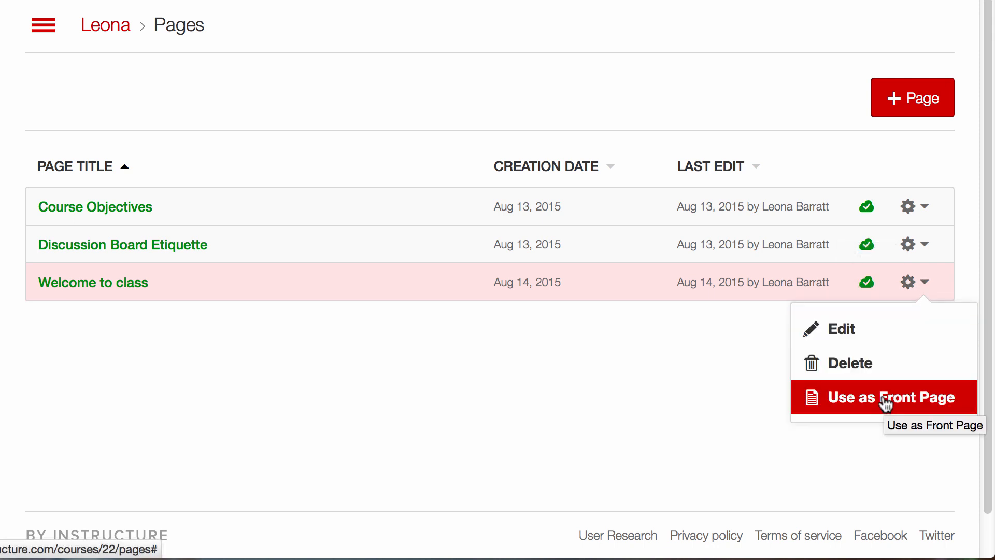
click(893, 397)
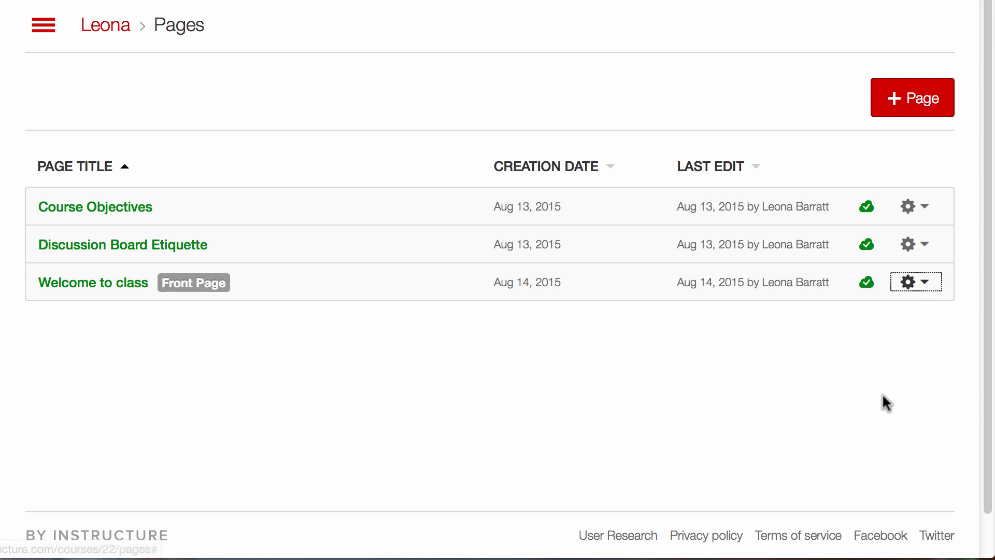
mouse_move(887, 394)
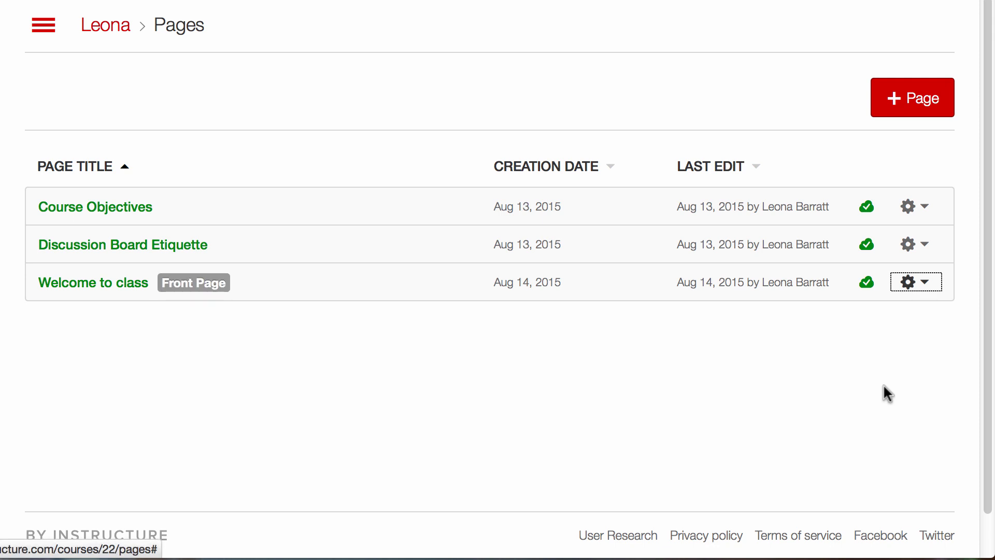
mouse_move(43, 25)
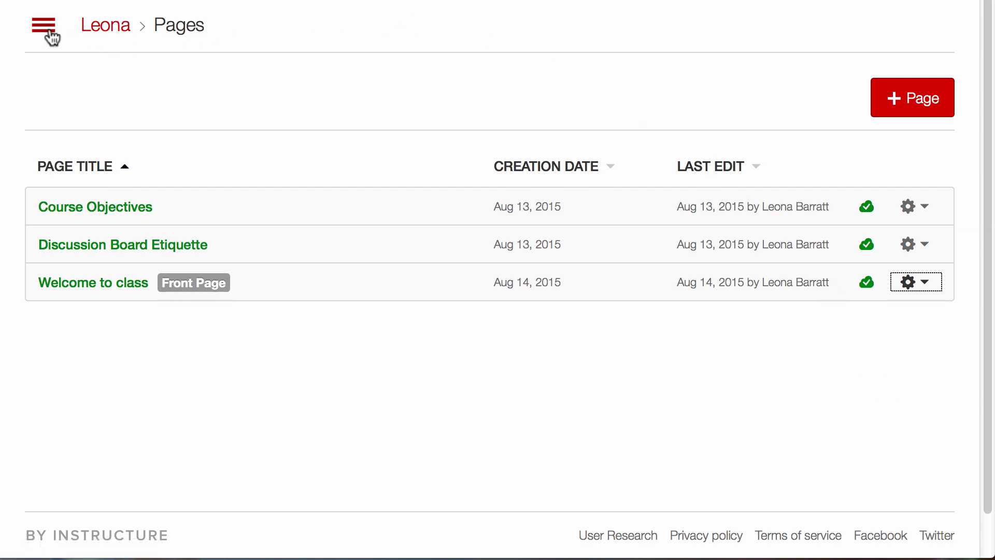
mouse_move(105, 25)
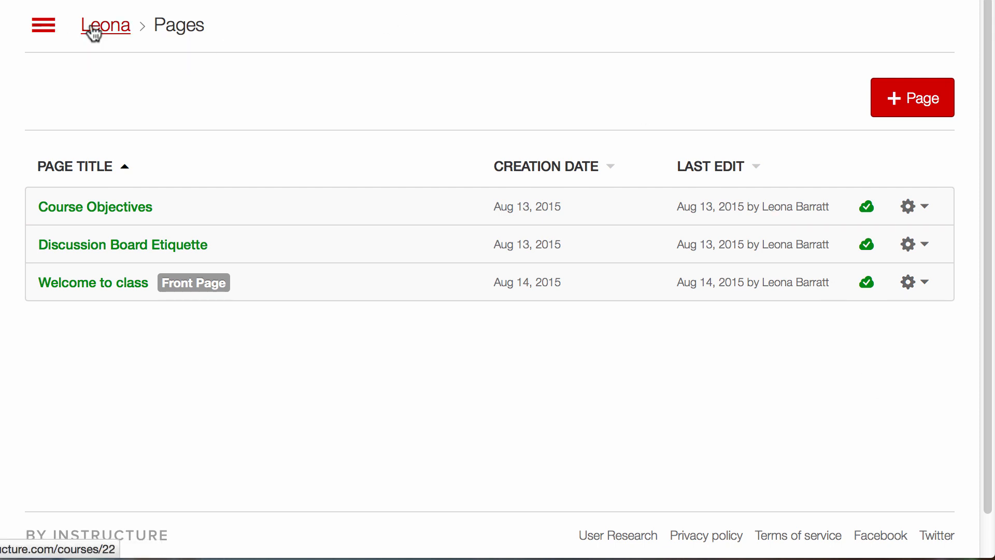
Return to Leona's course home page through the course name breadcrumb
click(105, 26)
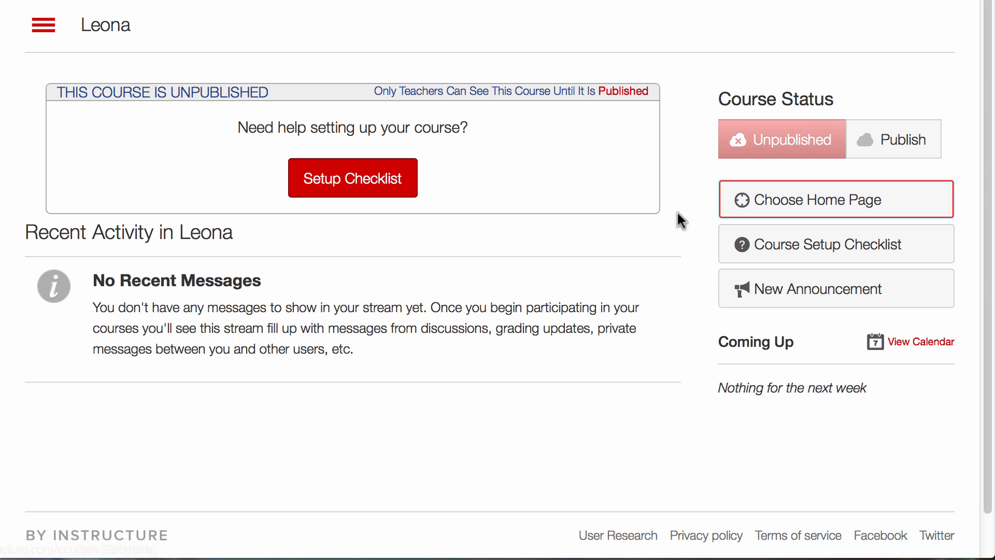
mouse_move(816, 209)
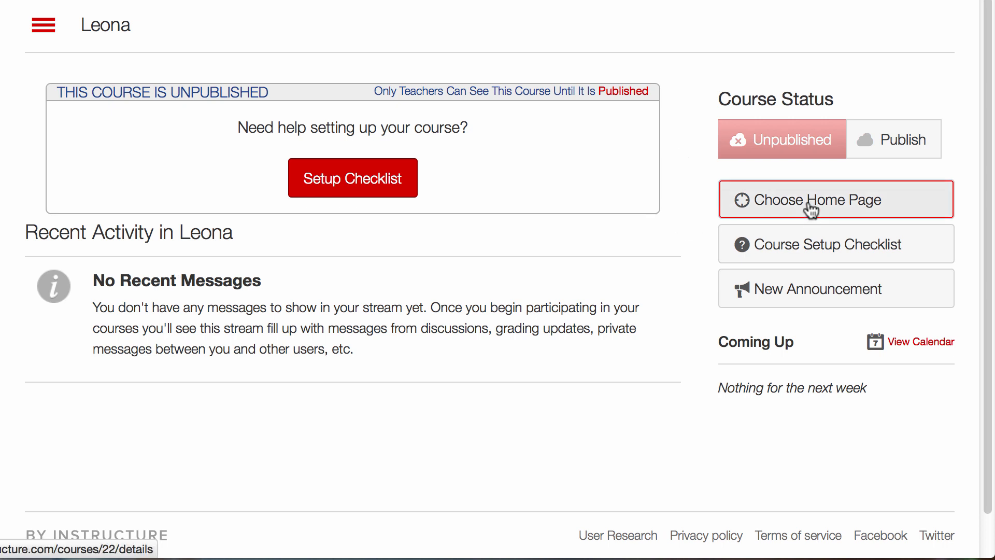
Set the course home page to Pages Front Page and save
click(819, 199)
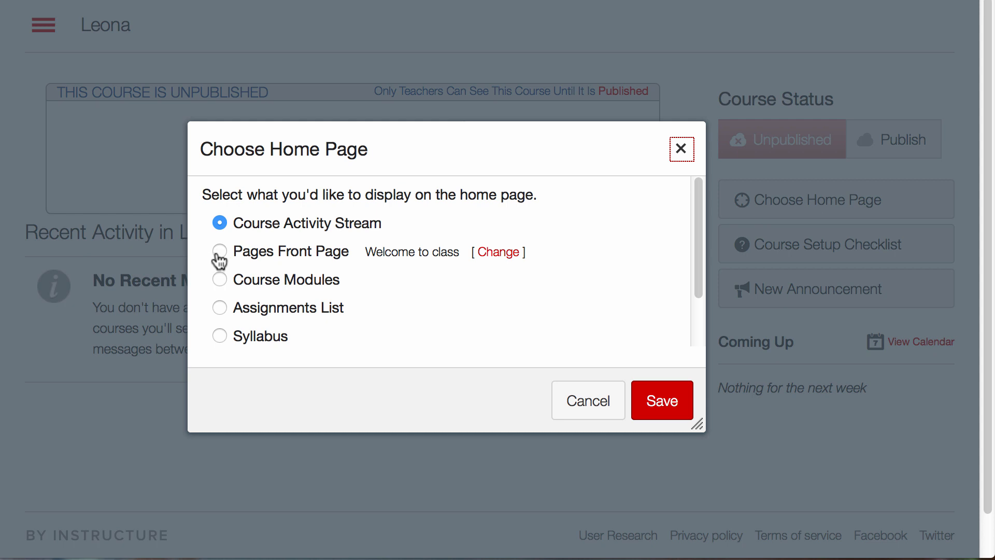
click(219, 251)
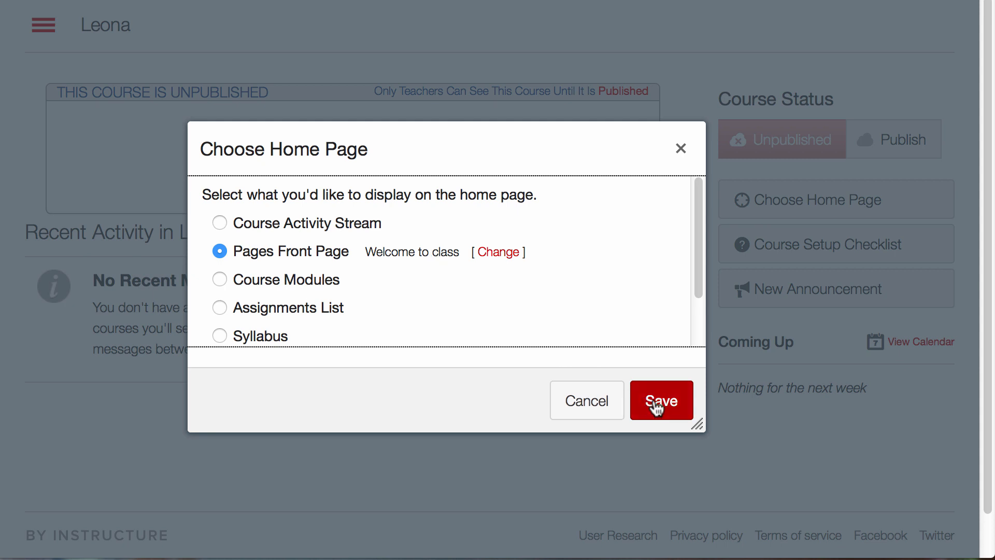
click(660, 401)
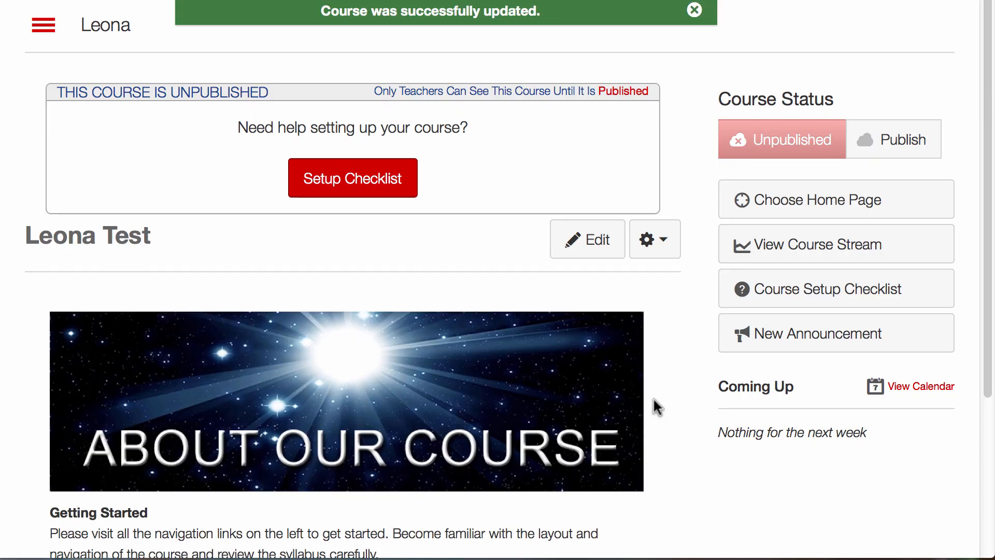
Review the banner home page, then expand the course navigation menu with Home highlighted
scroll(down, 3)
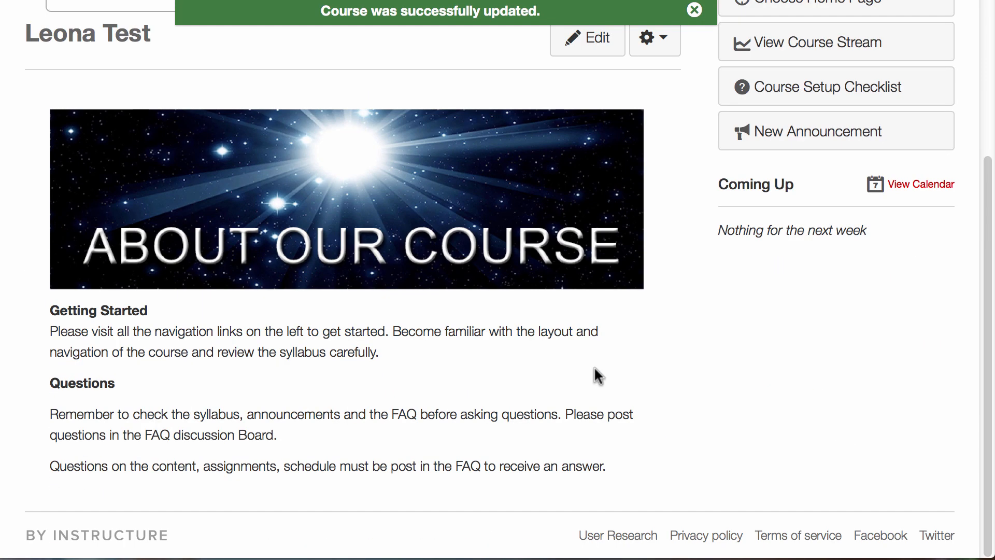
click(694, 9)
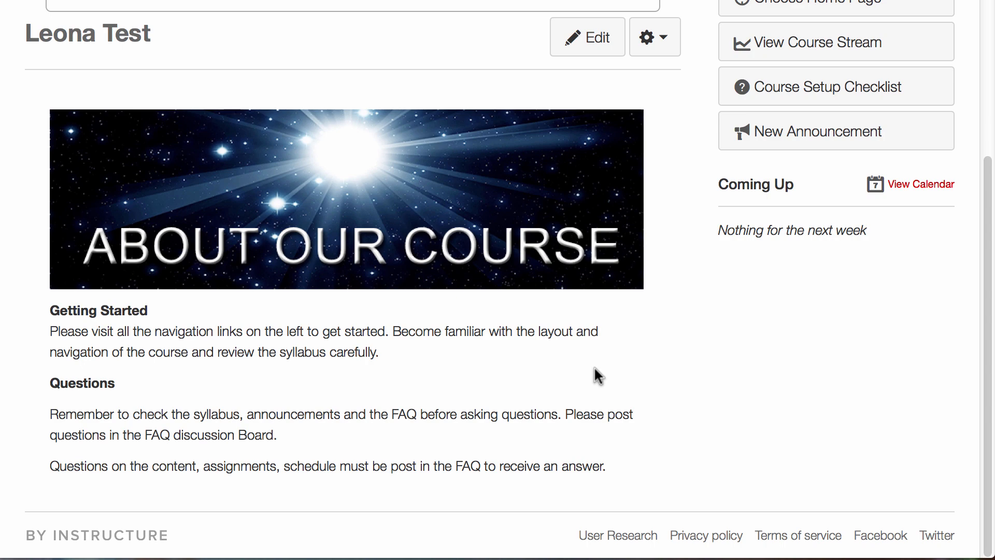
scroll(up, 3)
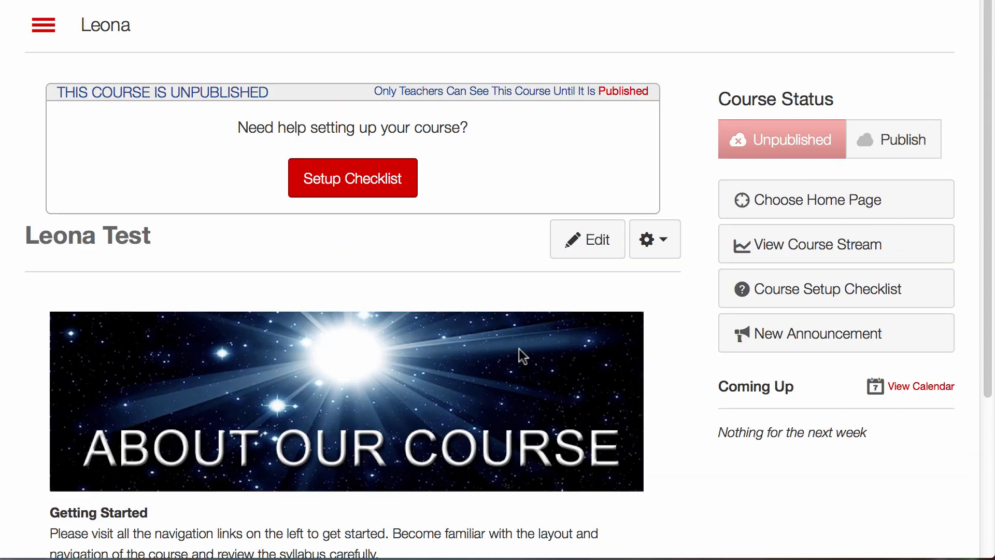
click(43, 24)
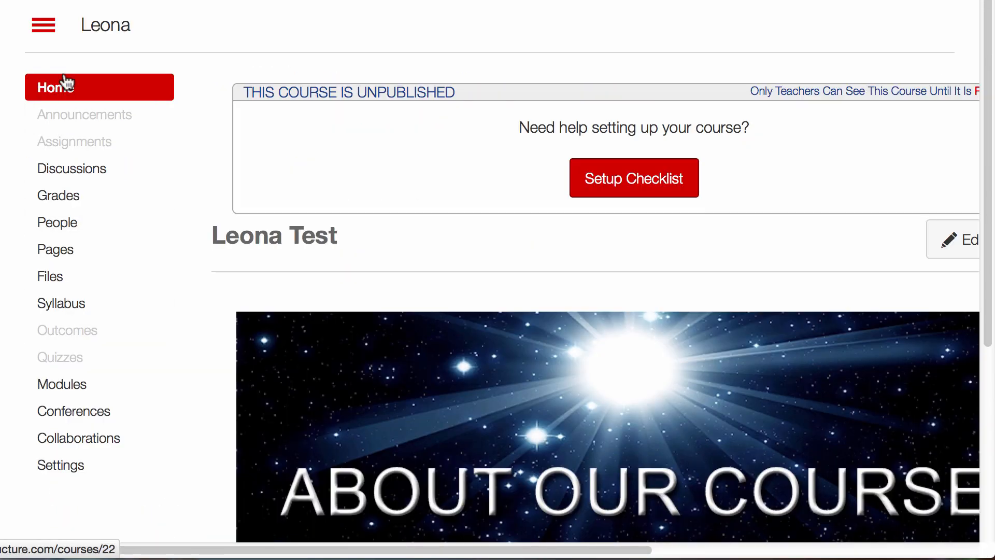